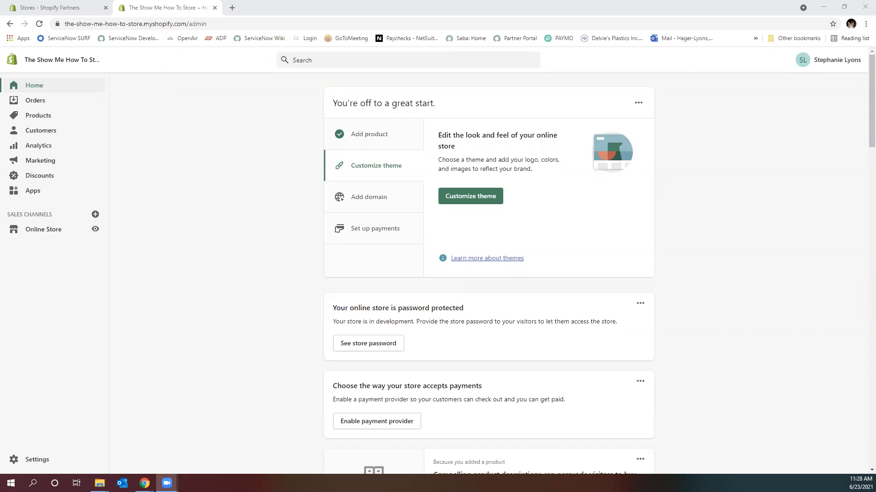
pyautogui.moveTo(32, 59)
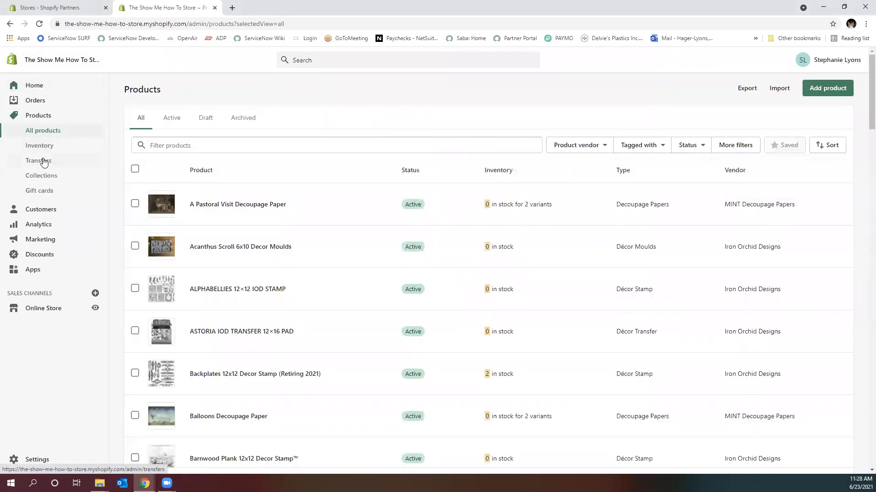
# - Go to Products > Transfers, which shows no transfers yet
pyautogui.click(38, 161)
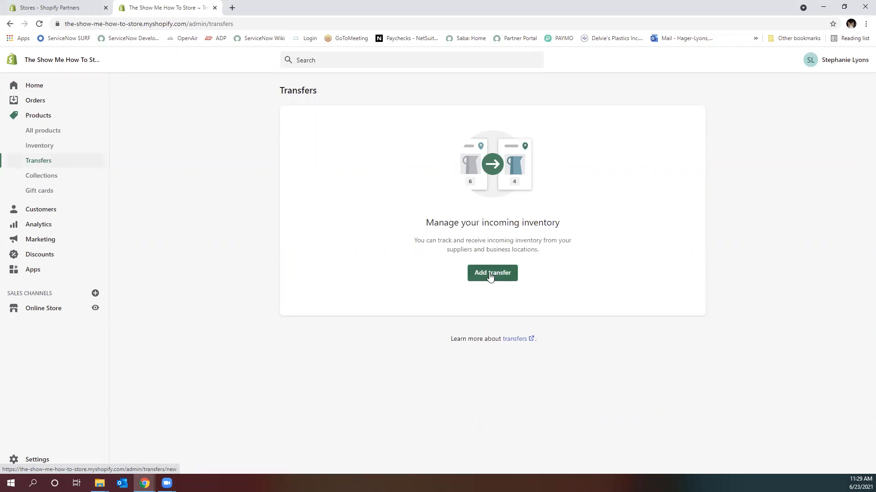
# - Start a new transfer and search origin suppliers, finding none
pyautogui.click(492, 273)
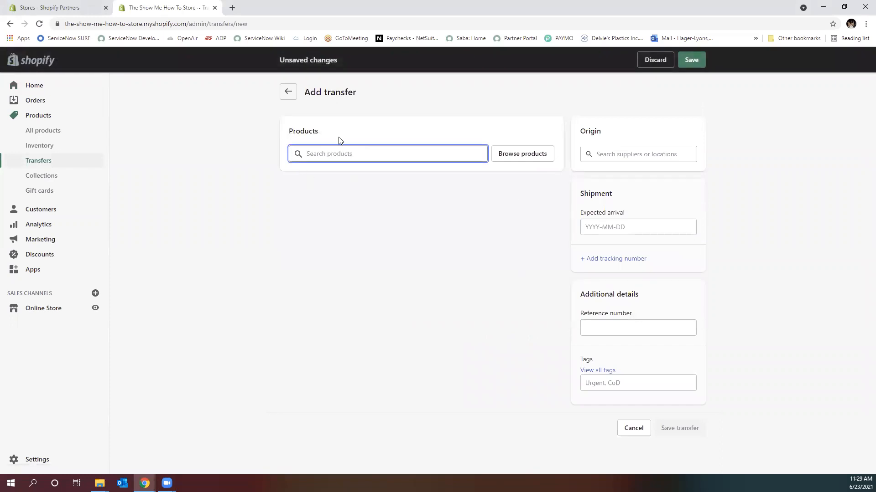
pyautogui.moveTo(624, 152)
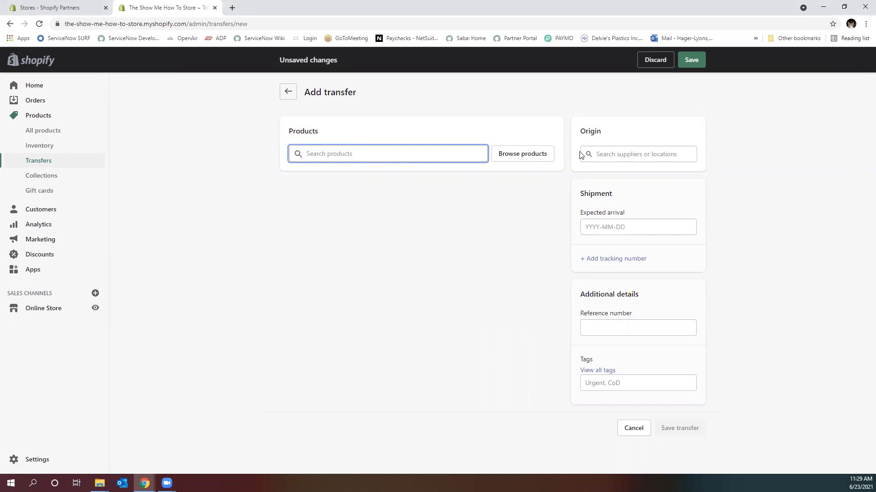
pyautogui.click(388, 154)
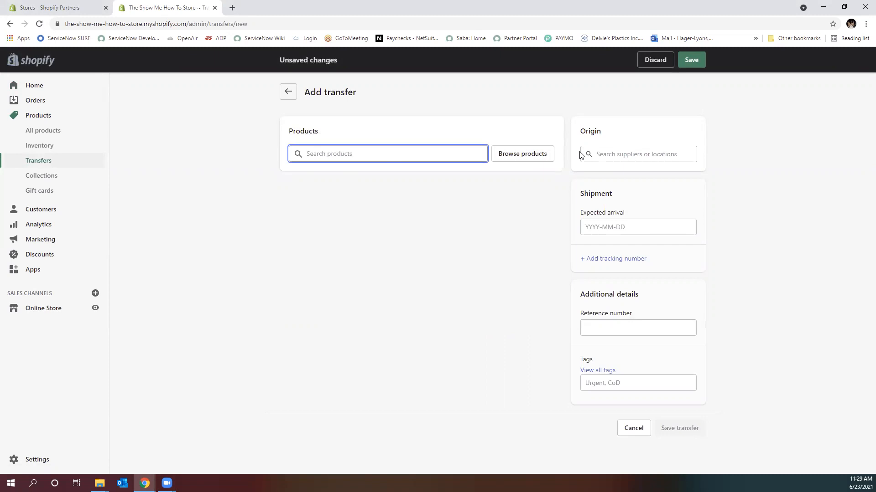
pyautogui.click(636, 154)
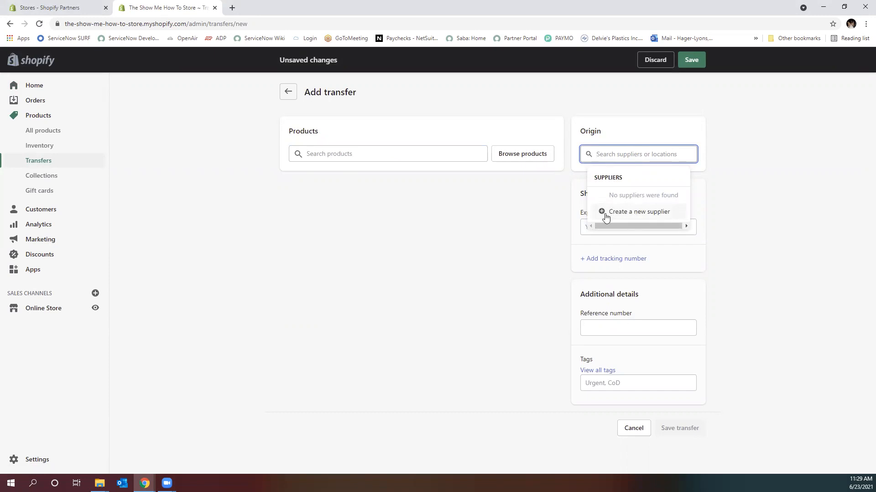
# - Create the supplier 'Wise Owl Paint' as the transfer's origin
pyautogui.click(639, 211)
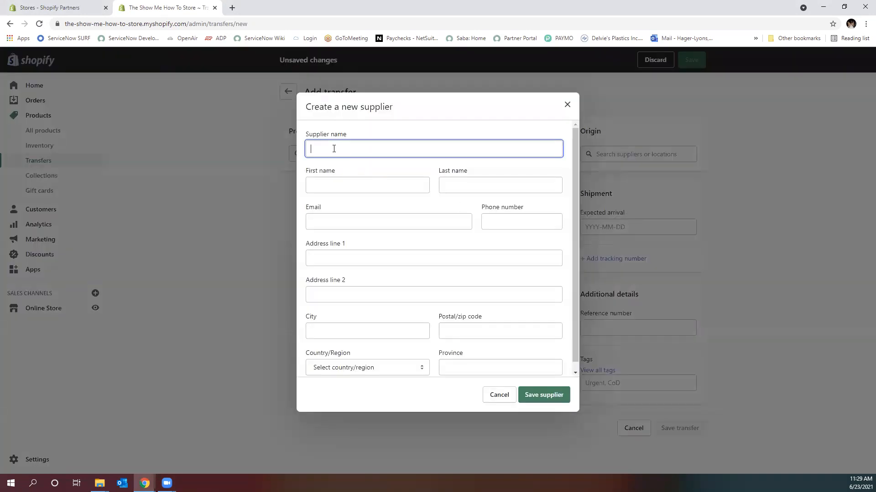
pyautogui.write('wis')
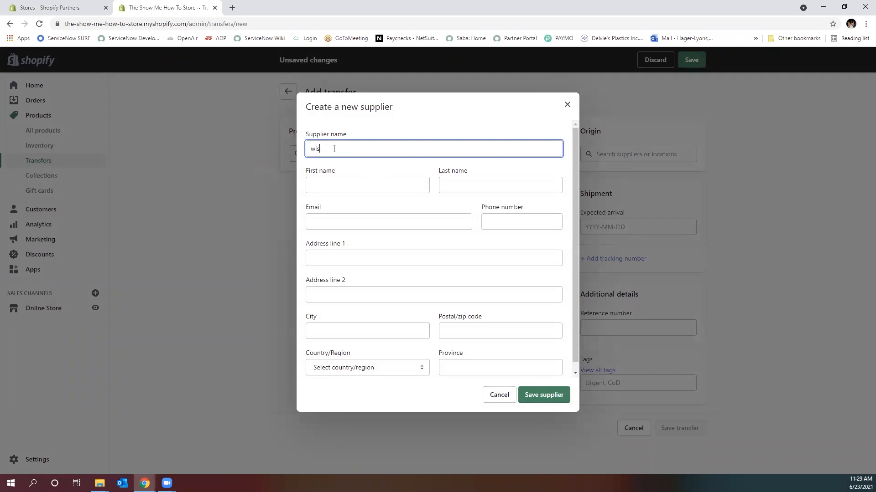
pyautogui.write('Wise Owl Paint')
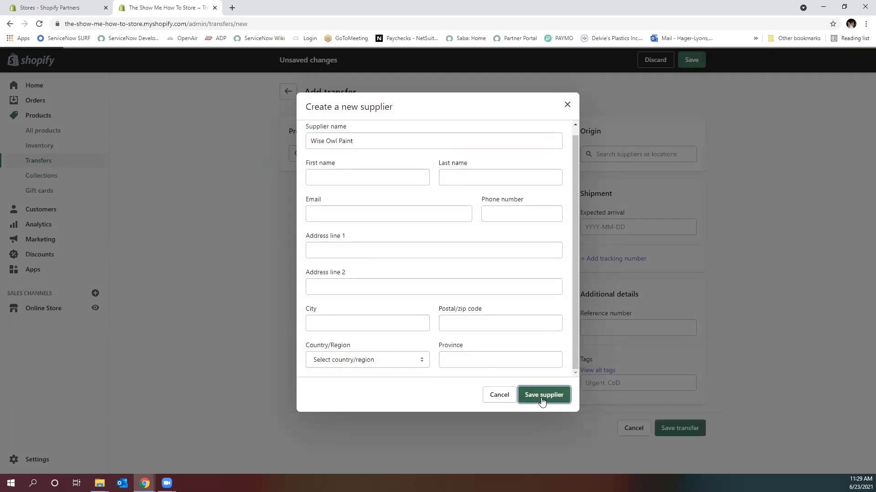
pyautogui.click(543, 395)
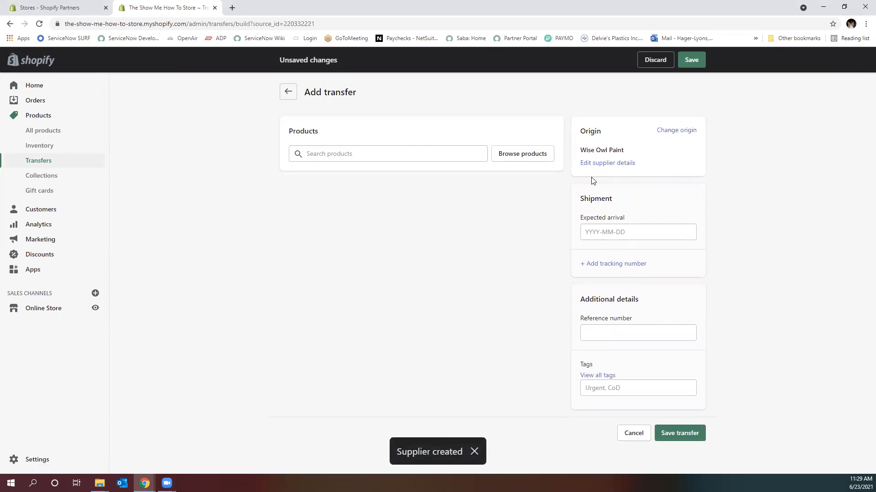
pyautogui.click(387, 154)
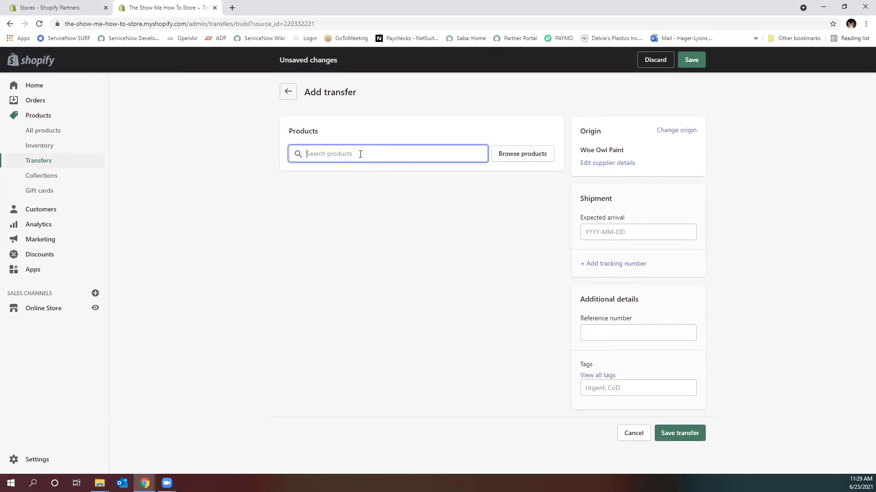
# - Add 8 oz Bergamot Lime, Bioluminescent Bae, Black Sea and Bourbon Vanilla salves
pyautogui.write('salve')
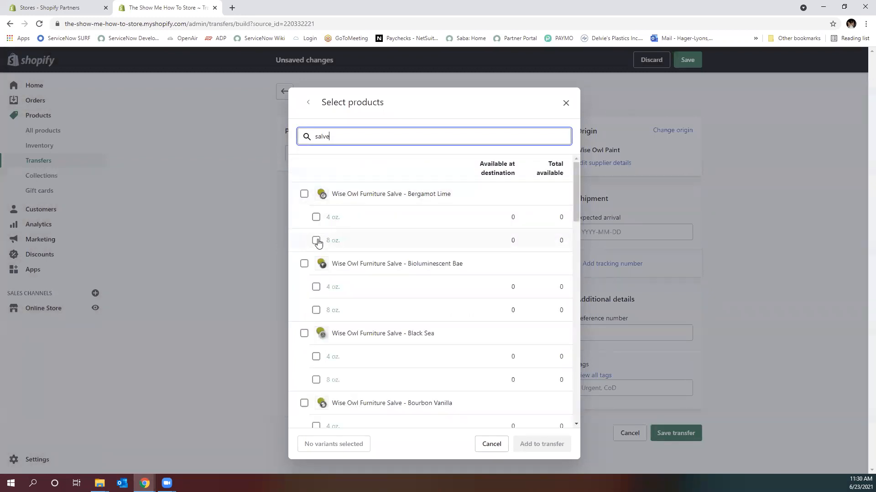
pyautogui.click(316, 240)
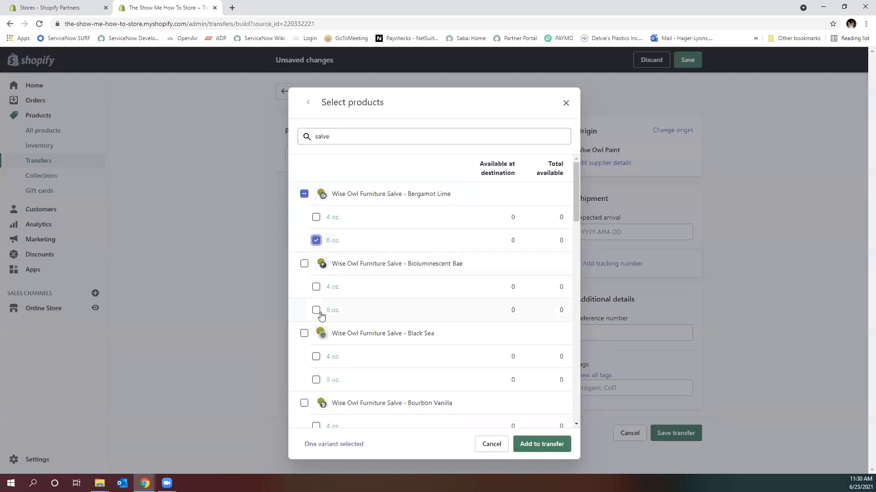
pyautogui.click(315, 310)
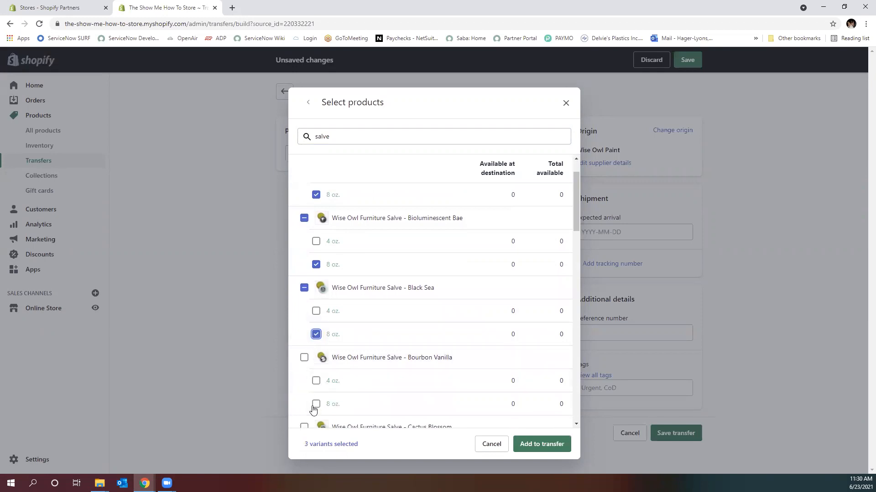
pyautogui.click(316, 404)
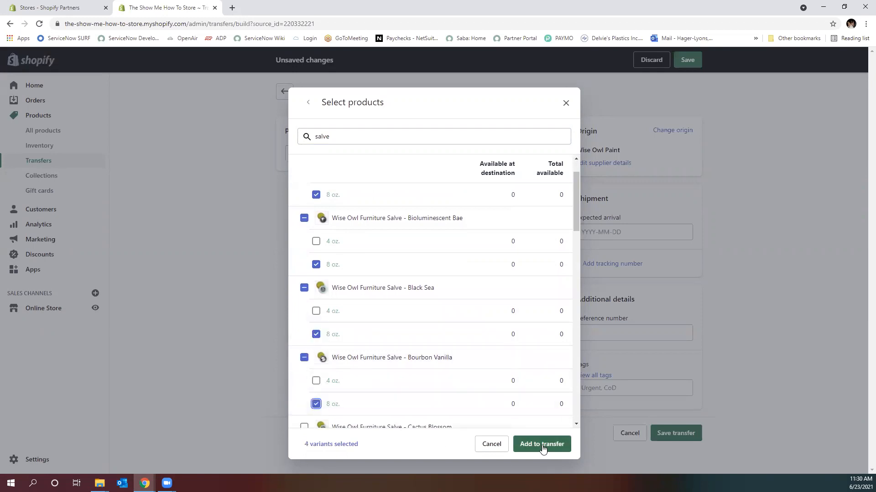
pyautogui.click(539, 444)
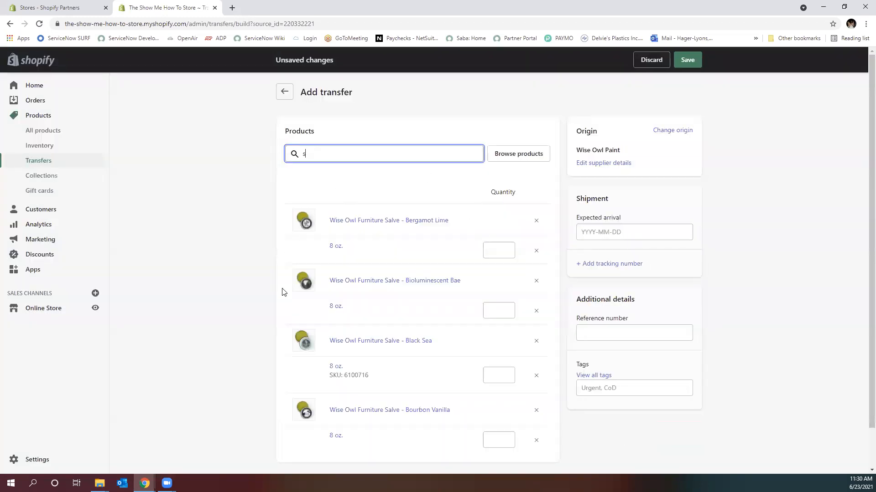
pyautogui.scroll(-3)
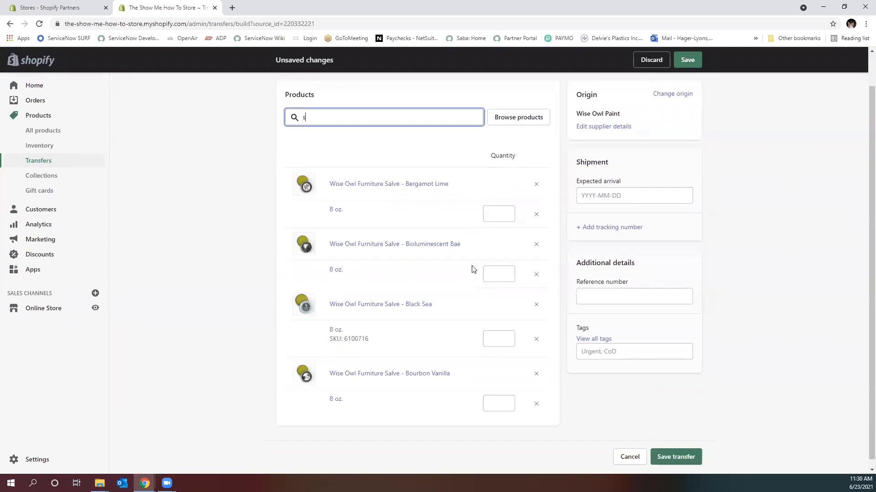
pyautogui.scroll(-3)
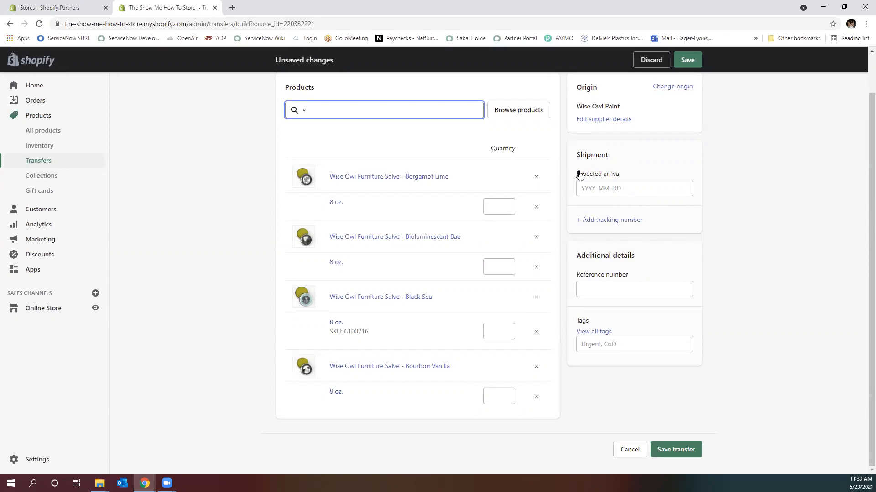
pyautogui.click(634, 288)
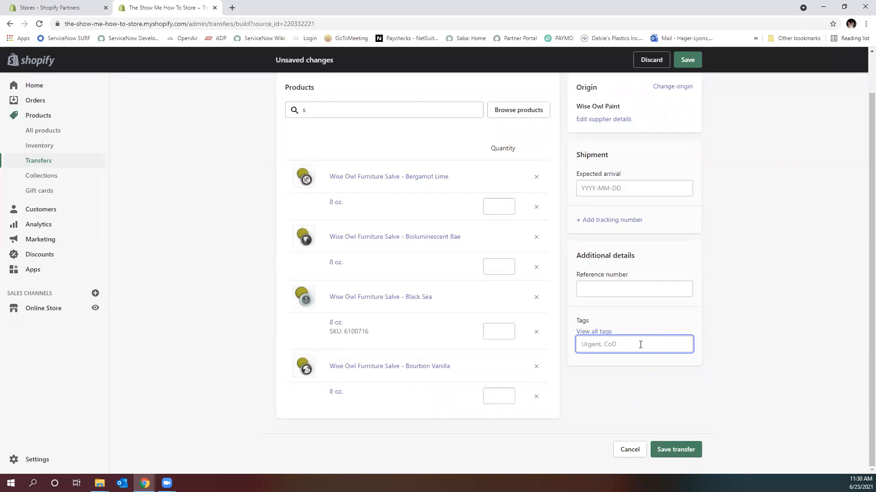
pyautogui.moveTo(608, 336)
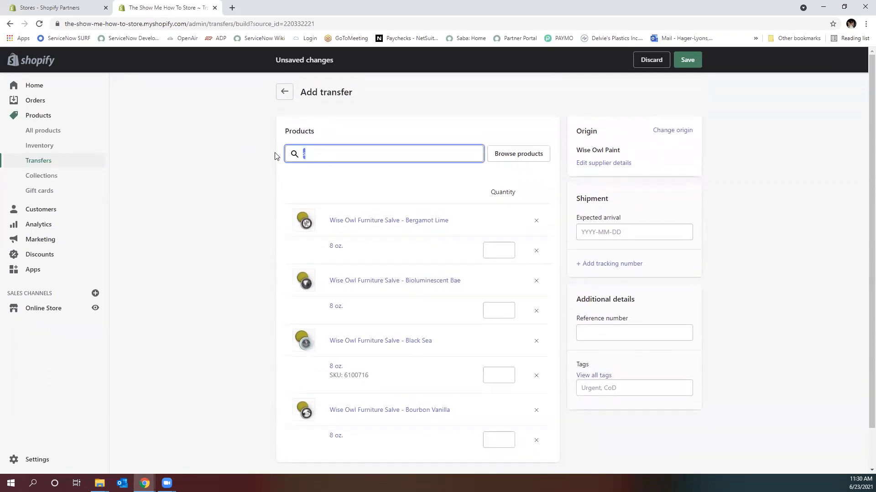
pyautogui.scroll(-3)
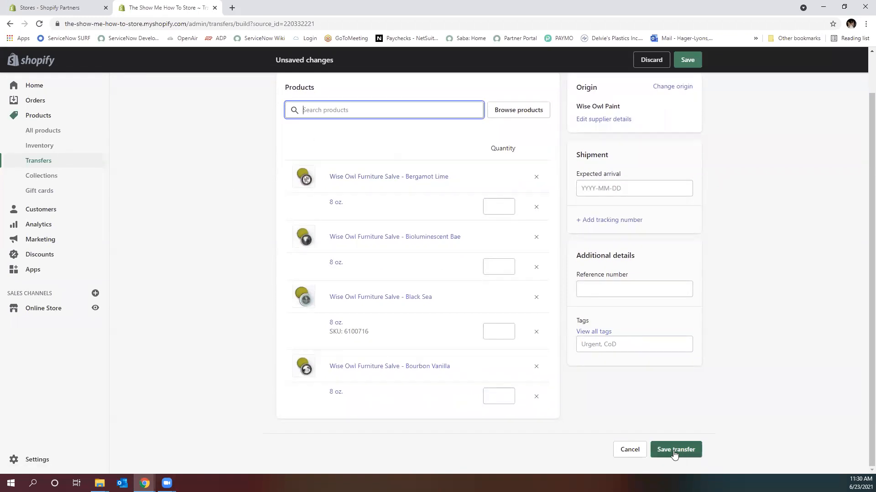
# - Set salve quantities to 1, 2, 7 and 4 and save transfer #T0001
pyautogui.click(497, 206)
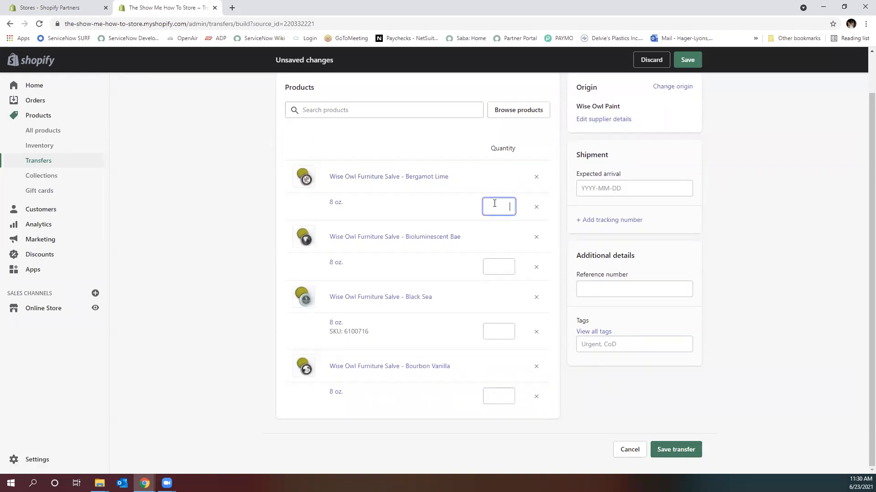
pyautogui.write('1')
pyautogui.click(499, 332)
pyautogui.write('7')
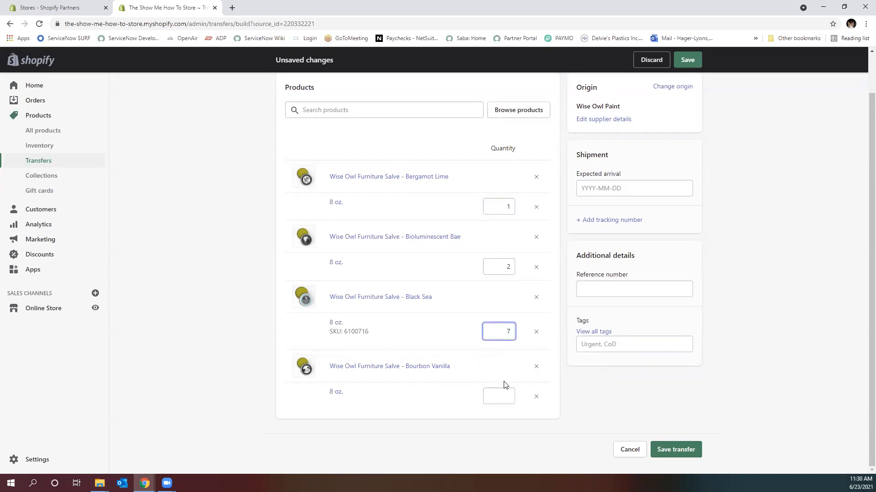
pyautogui.write('4')
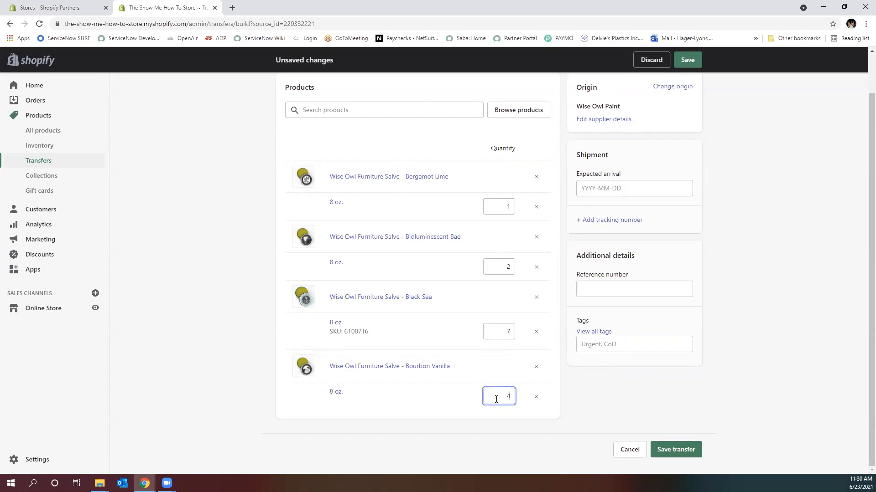
pyautogui.click(687, 60)
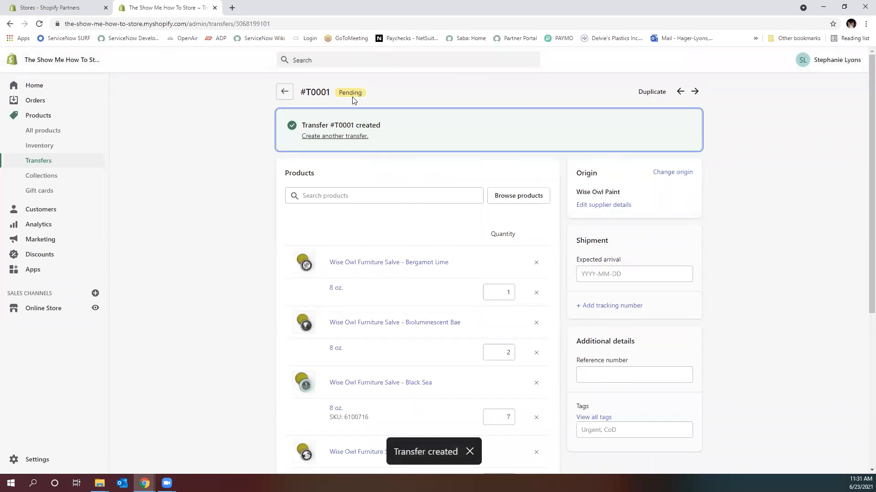
pyautogui.scroll(-3)
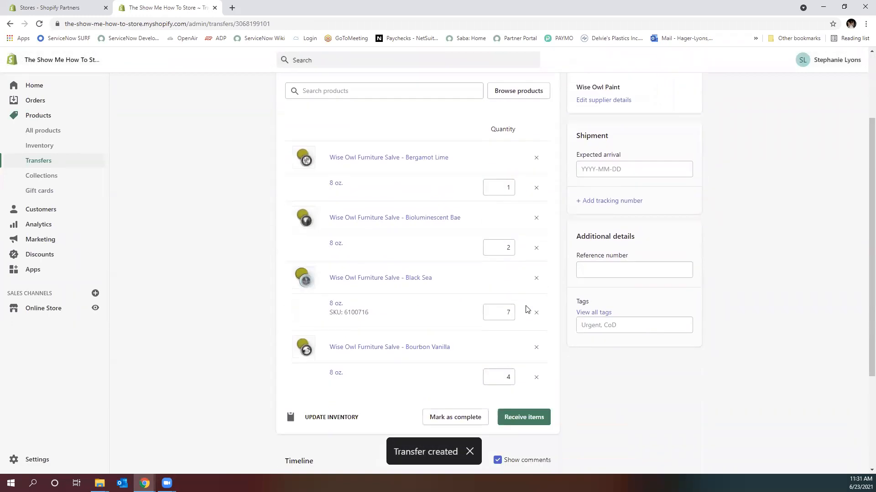
pyautogui.scroll(-3)
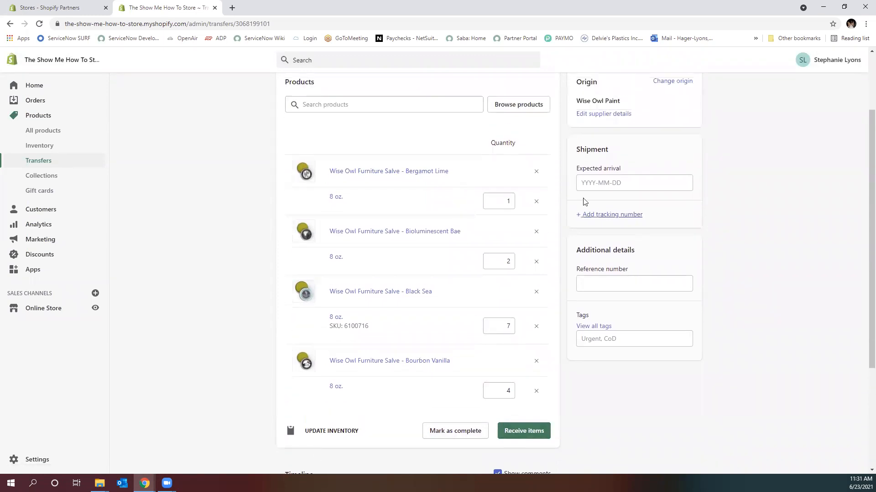
pyautogui.moveTo(600, 215)
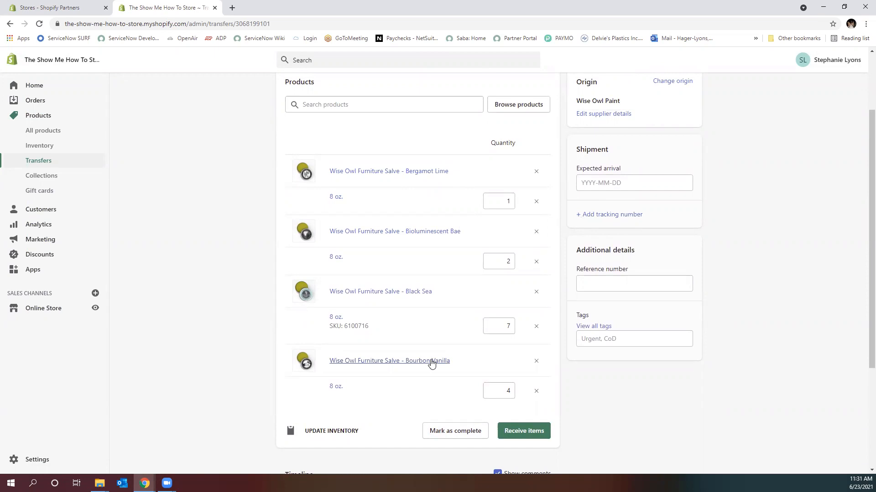
pyautogui.scroll(-3)
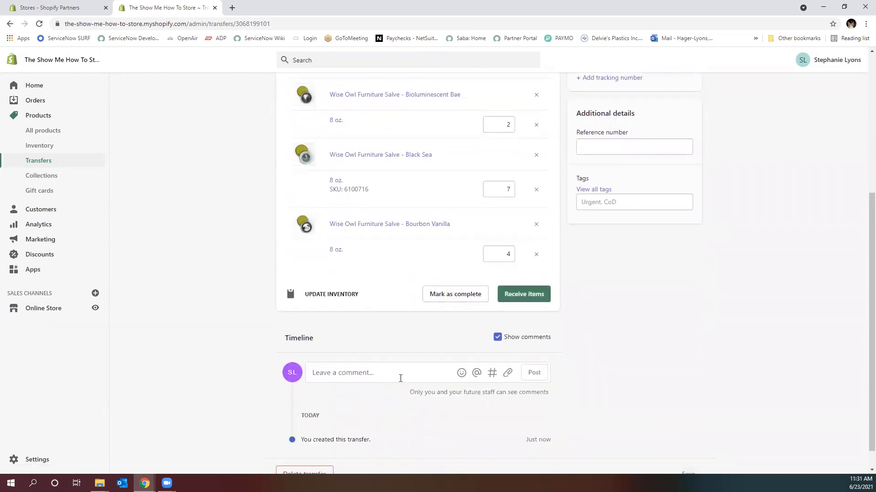
pyautogui.click(380, 372)
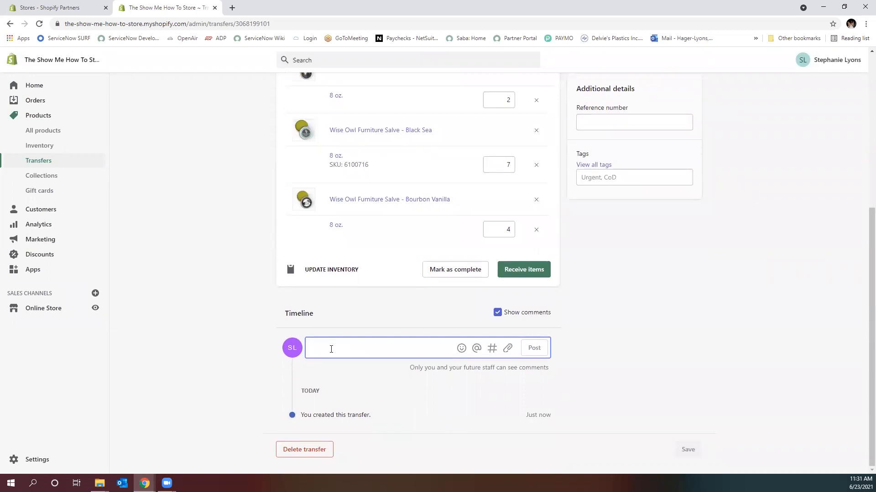
pyautogui.moveTo(338, 331)
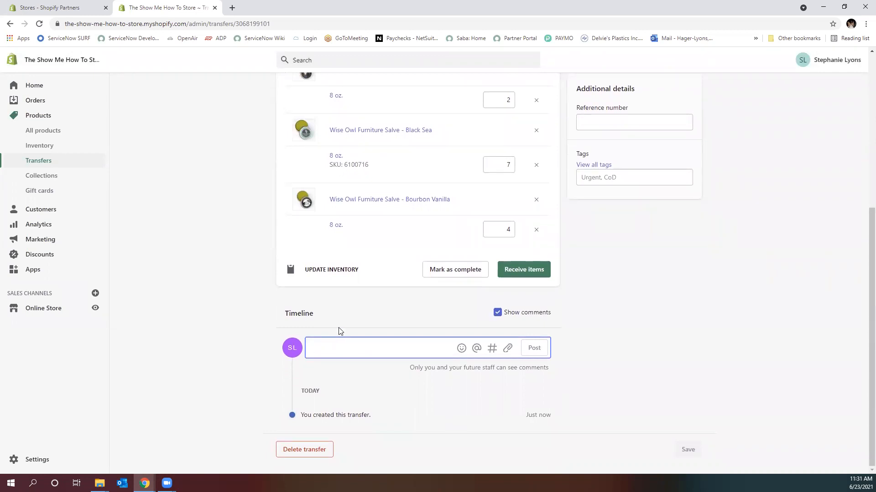
pyautogui.moveTo(375, 301)
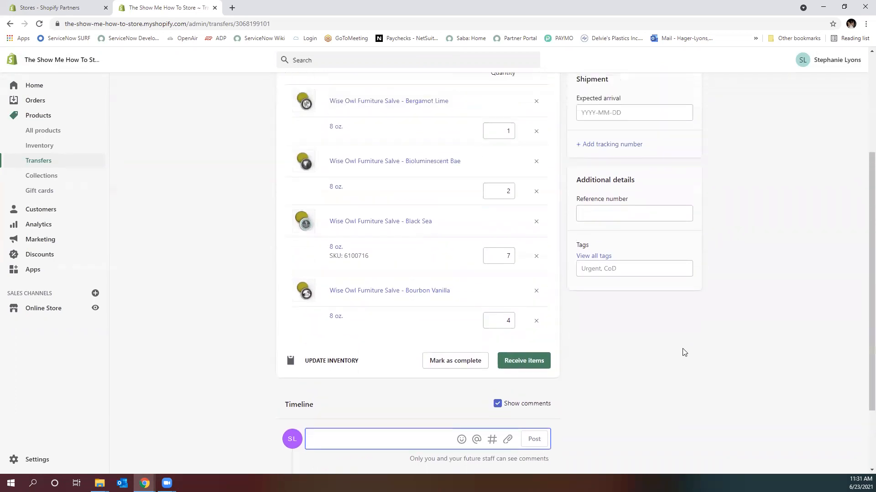
pyautogui.scroll(3)
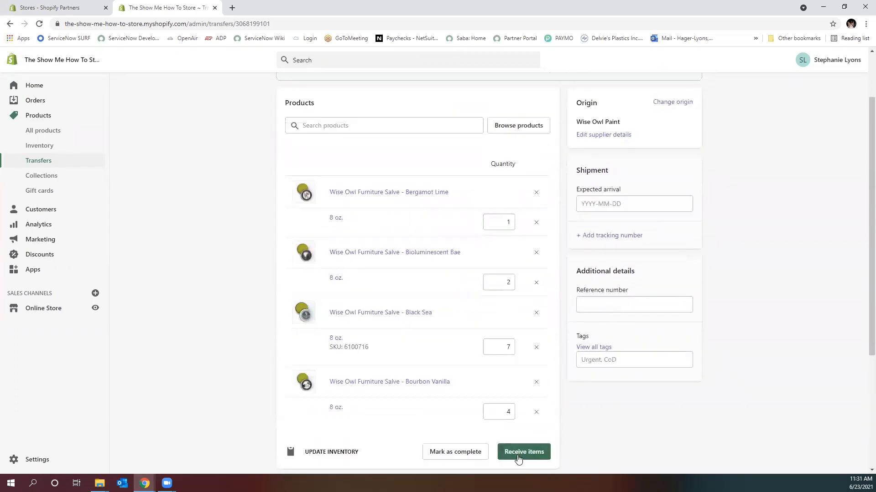
# - Receive all Bergamot Lime and Black Sea, 1 Bioluminescent Bae, 2 Bourbon Vanilla
pyautogui.click(523, 452)
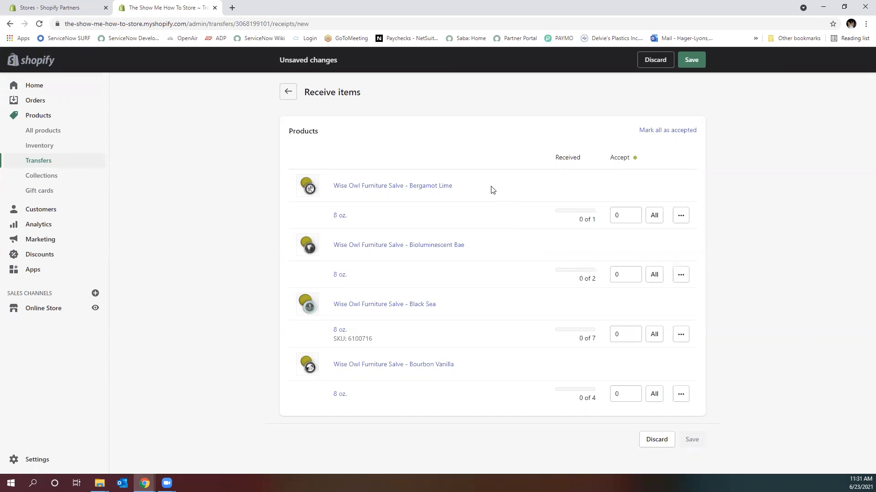
pyautogui.click(622, 215)
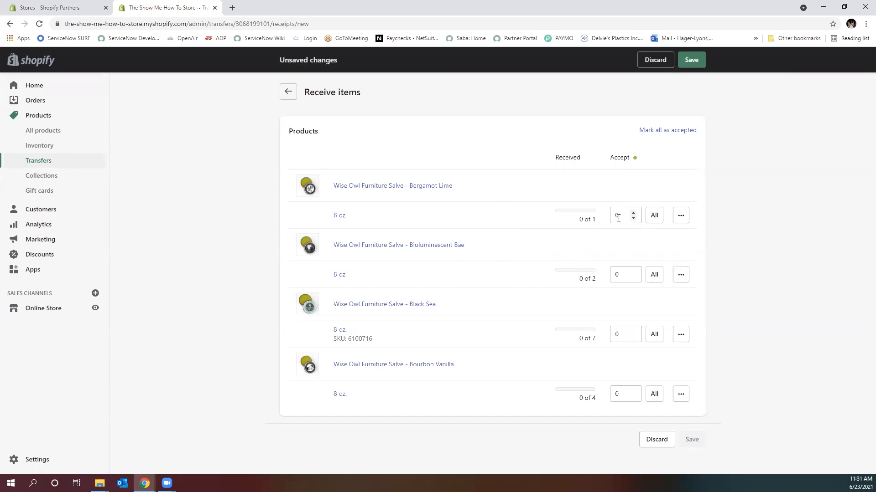
pyautogui.moveTo(396, 198)
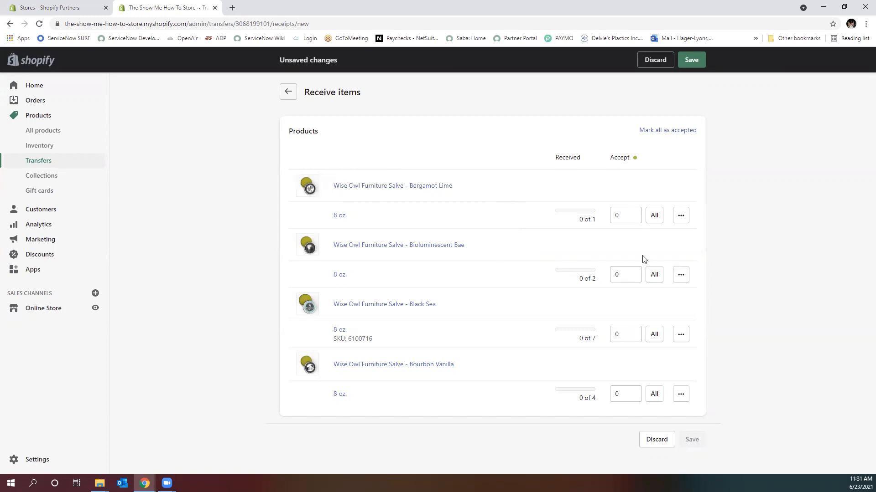
pyautogui.moveTo(593, 226)
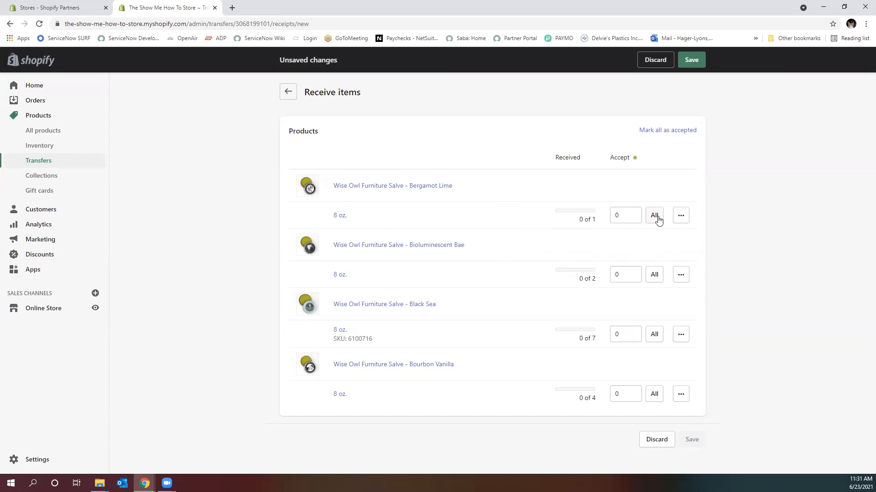
pyautogui.click(653, 215)
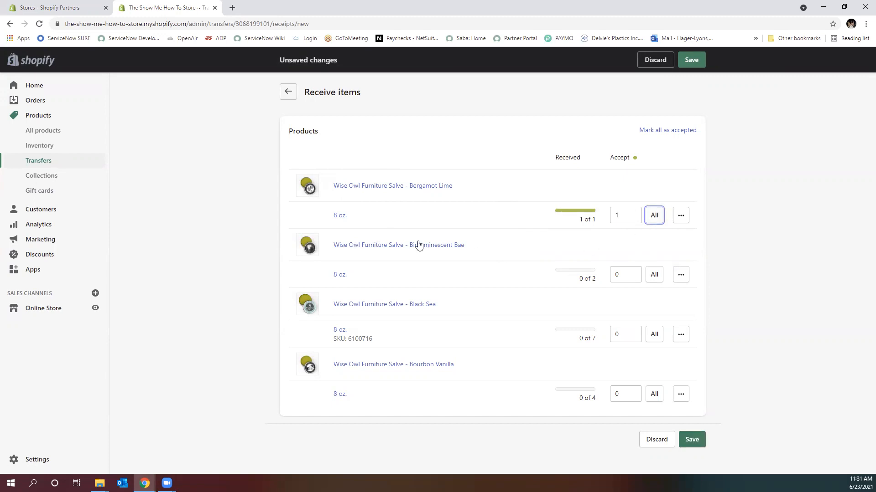
pyautogui.moveTo(398, 245)
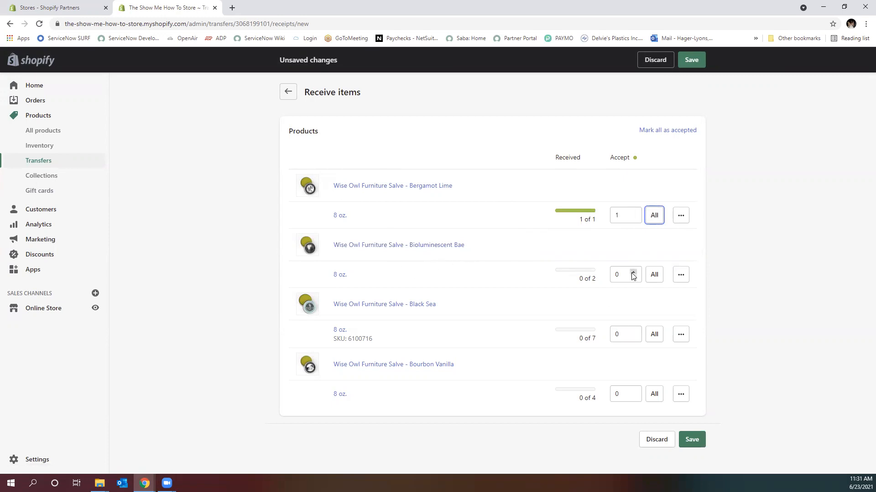
pyautogui.click(633, 271)
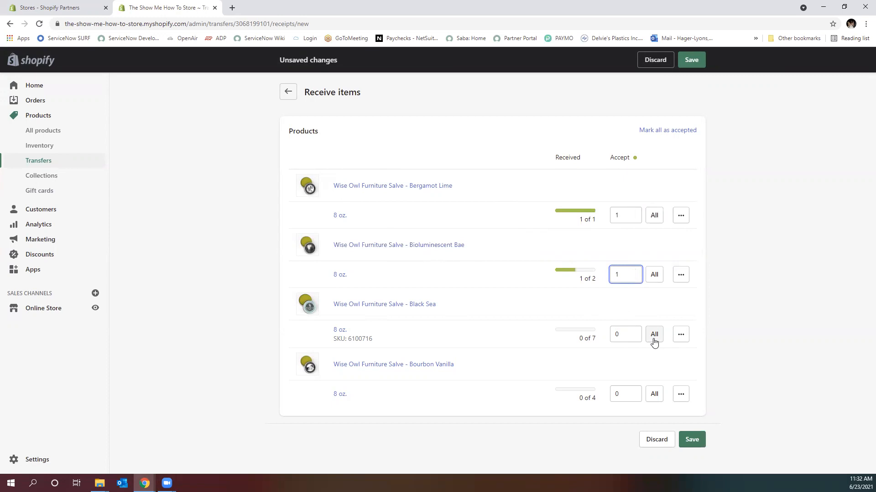
pyautogui.click(654, 334)
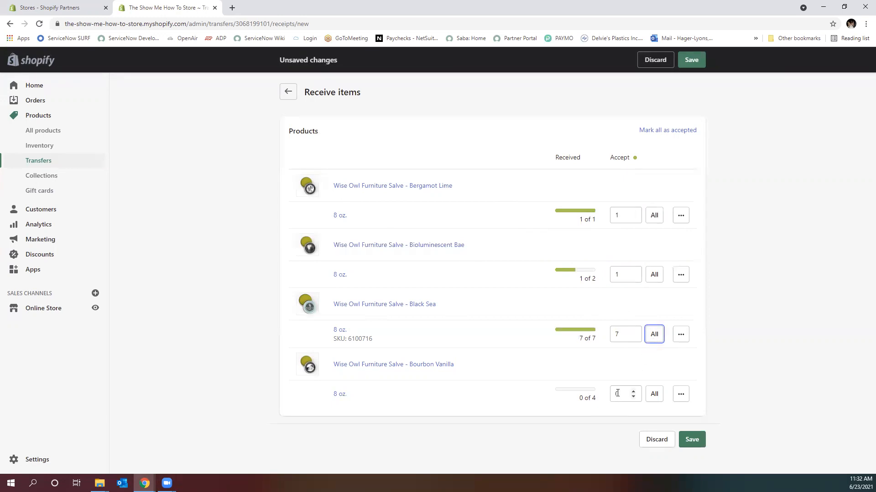
pyautogui.write('2')
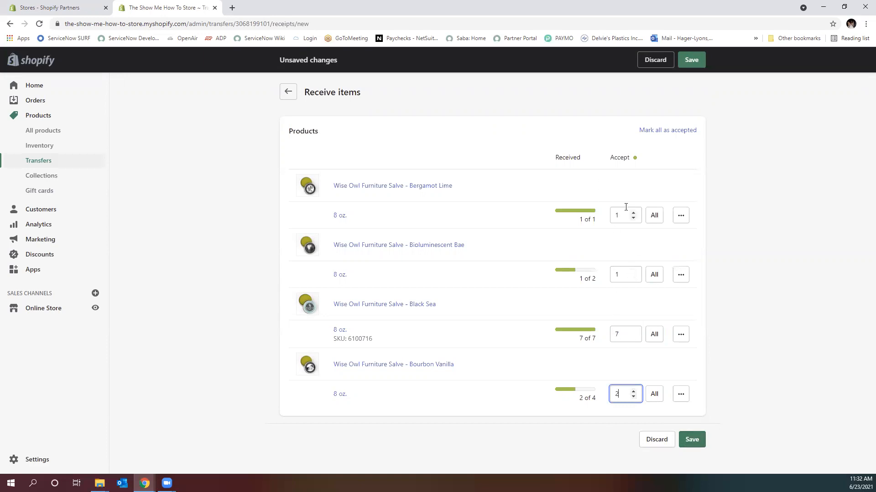
pyautogui.moveTo(582, 263)
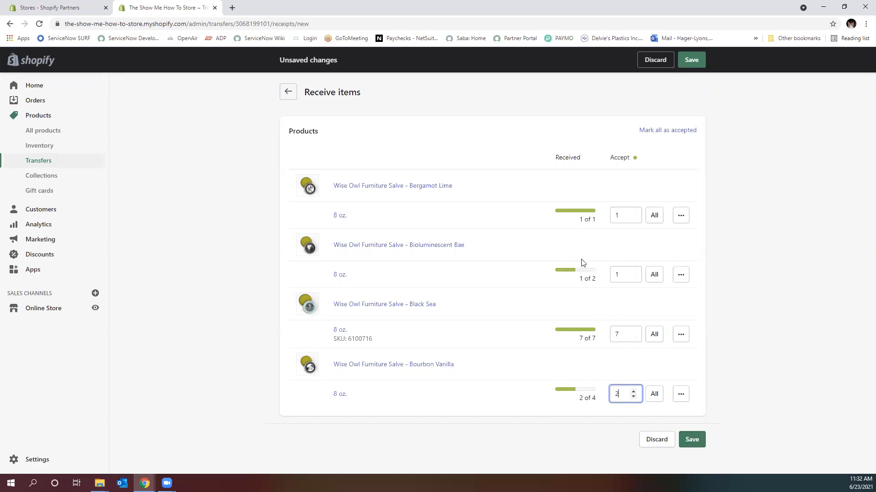
pyautogui.moveTo(602, 218)
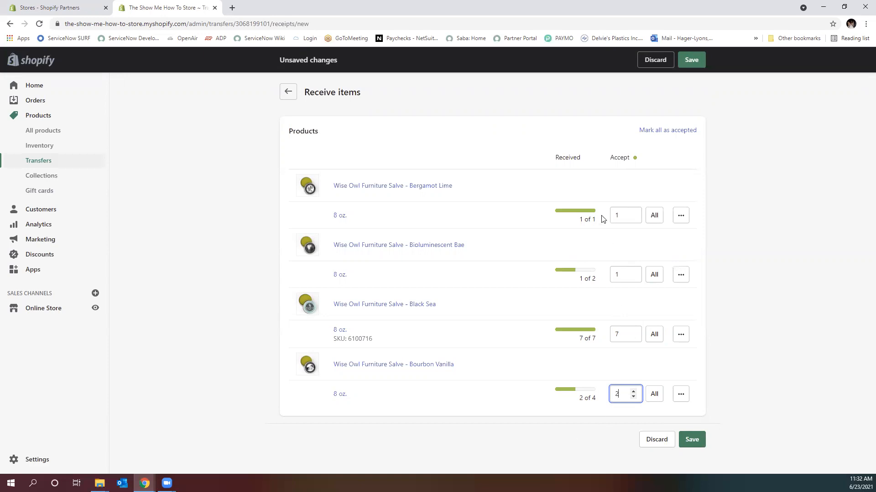
pyautogui.moveTo(604, 330)
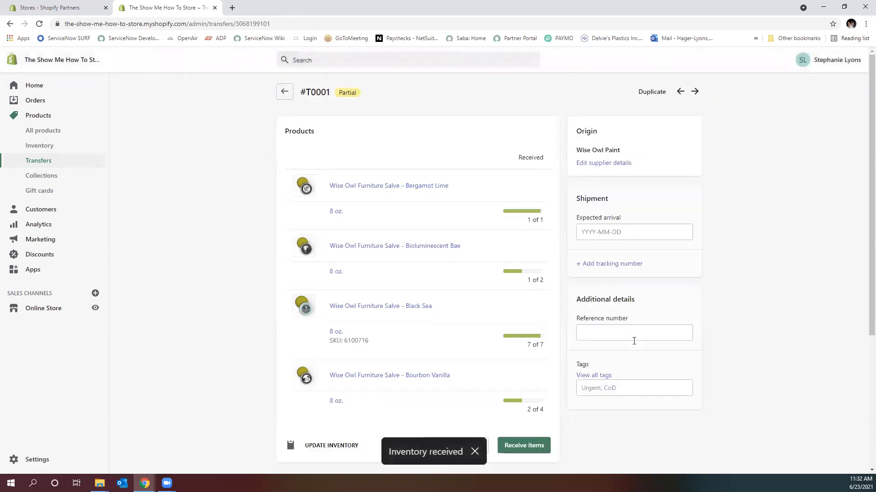
pyautogui.scroll(-3)
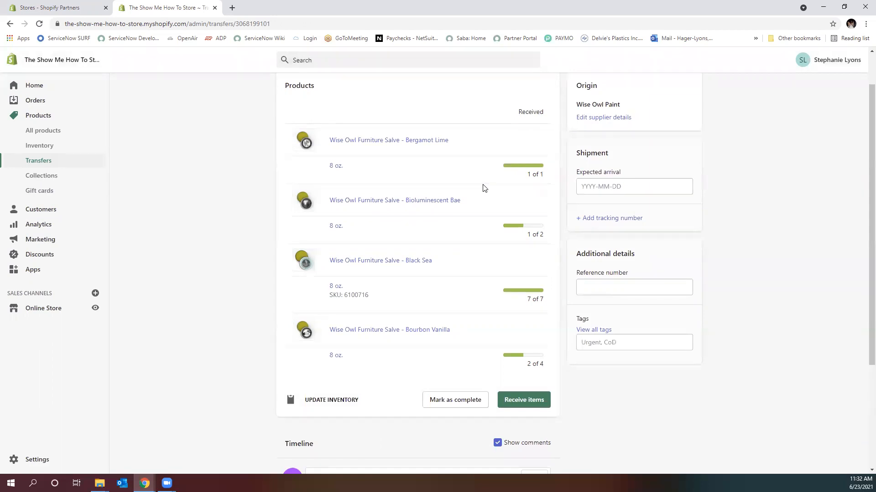
pyautogui.moveTo(482, 186)
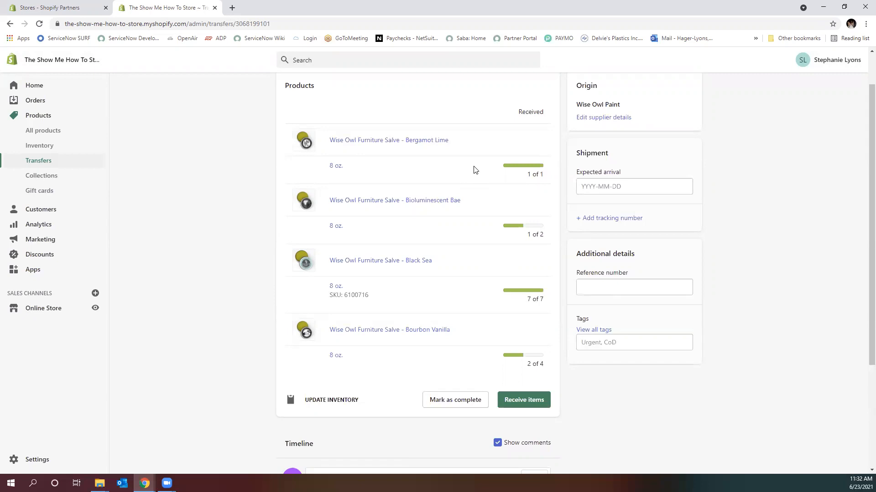
pyautogui.moveTo(458, 170)
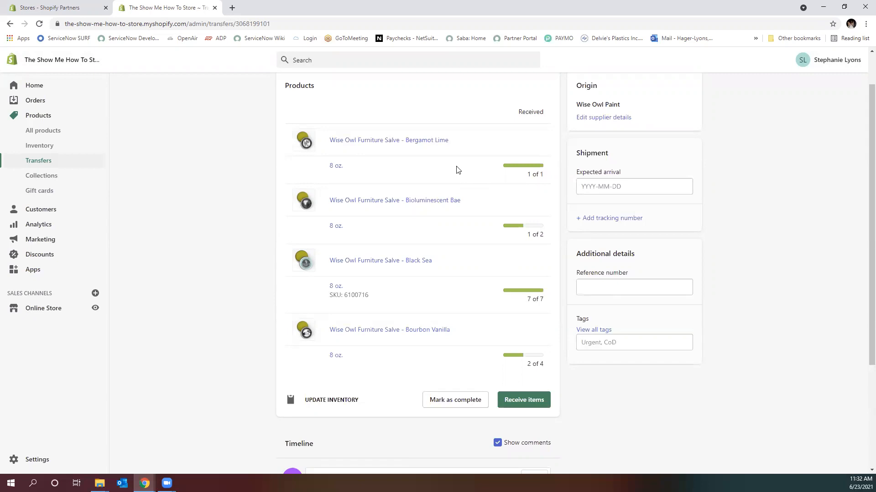
pyautogui.moveTo(482, 336)
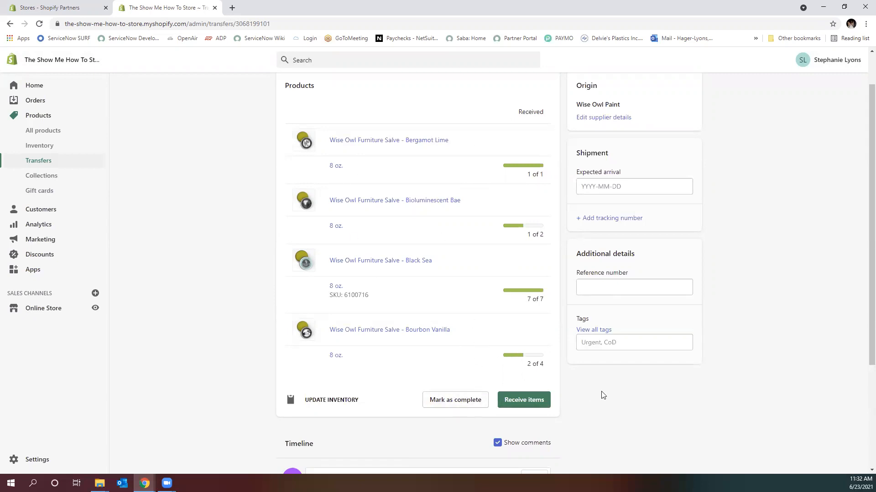
pyautogui.scroll(3)
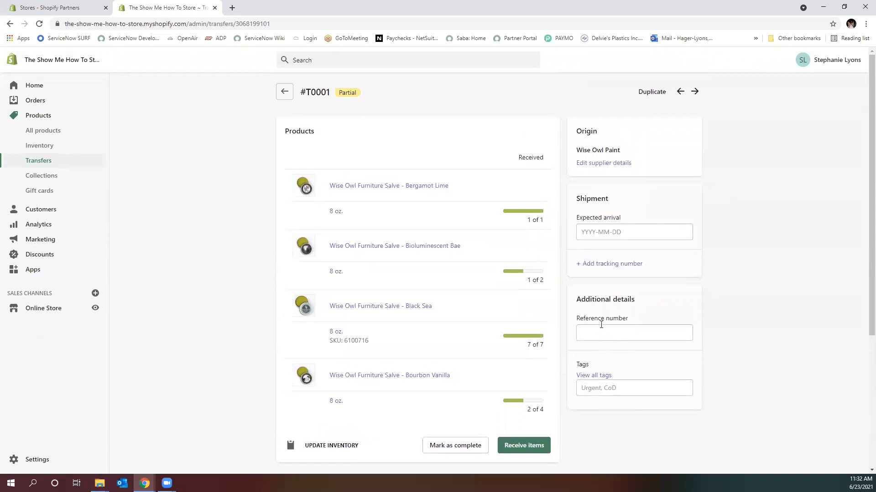
pyautogui.moveTo(602, 321)
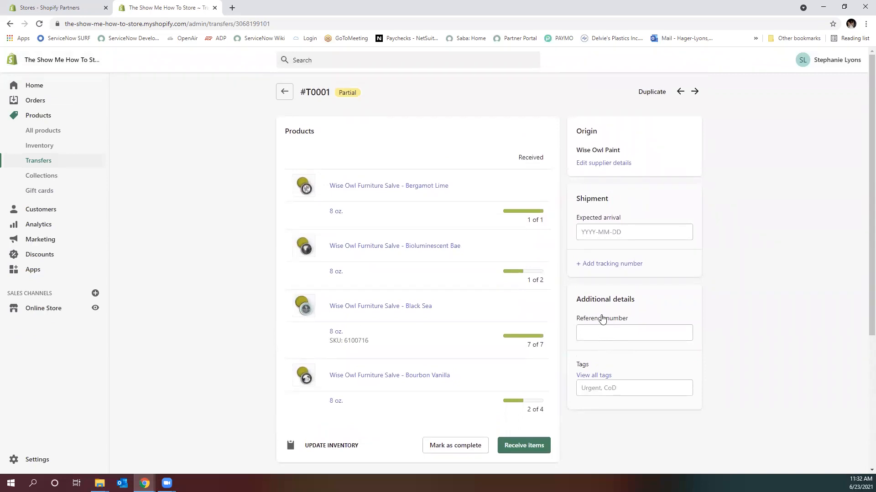
pyautogui.moveTo(578, 298)
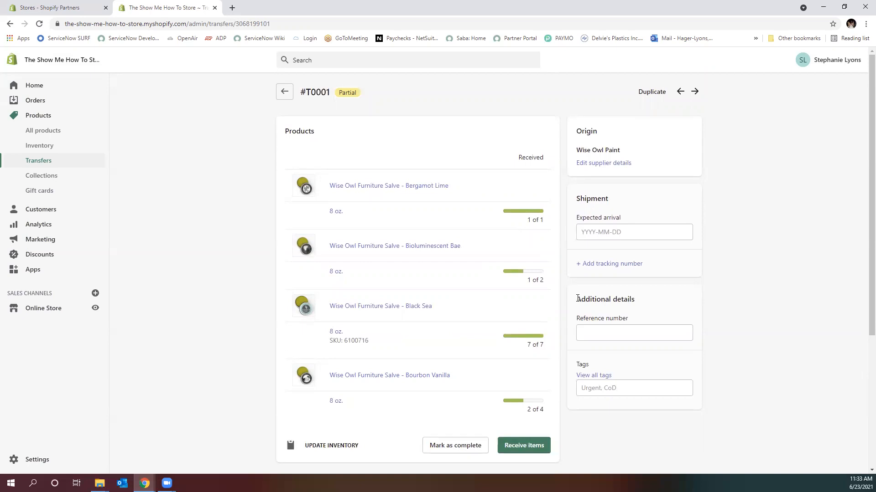
pyautogui.moveTo(574, 101)
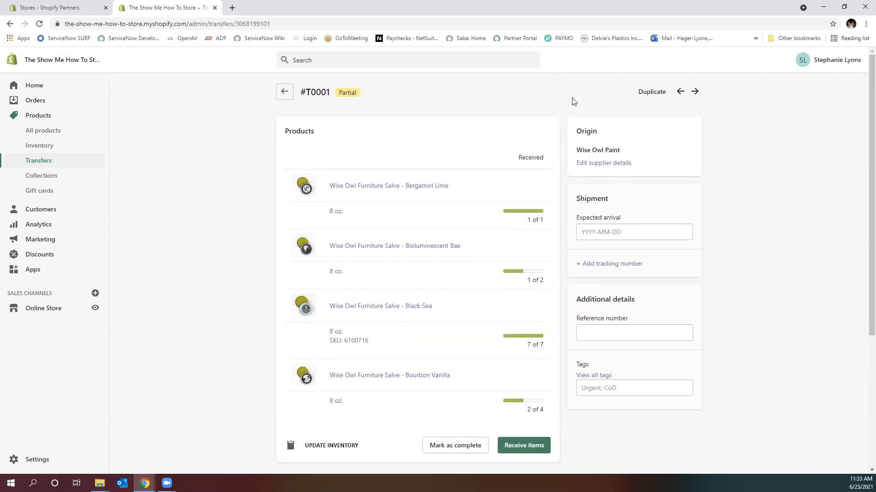